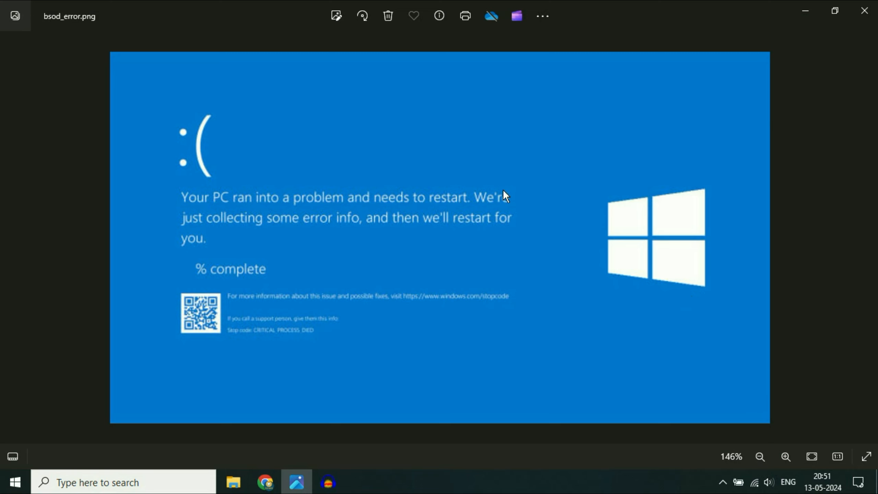
{"action": "mouse_move", "coordinate": [235, 157]}
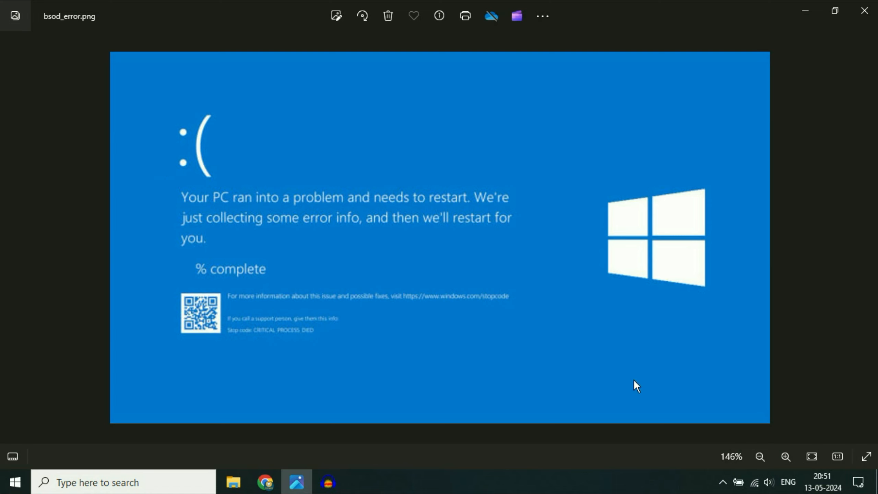
{"action": "mouse_move", "coordinate": [646, 232]}
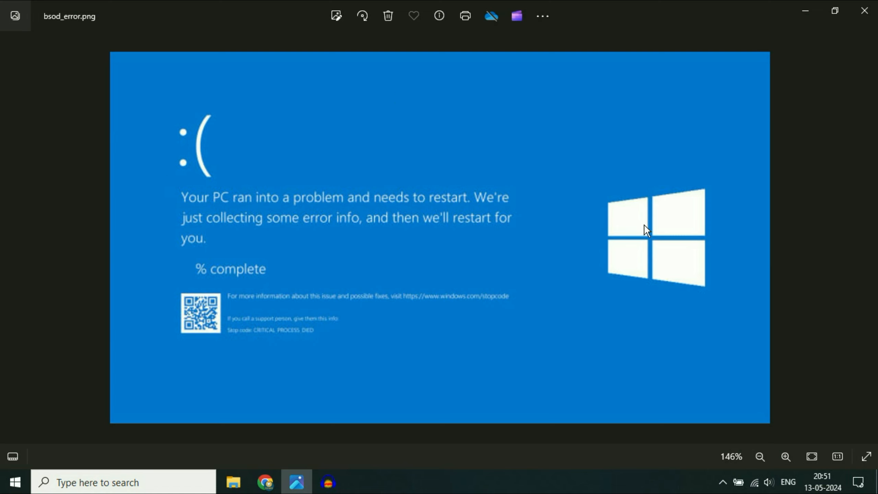
{"action": "mouse_move", "coordinate": [647, 311]}
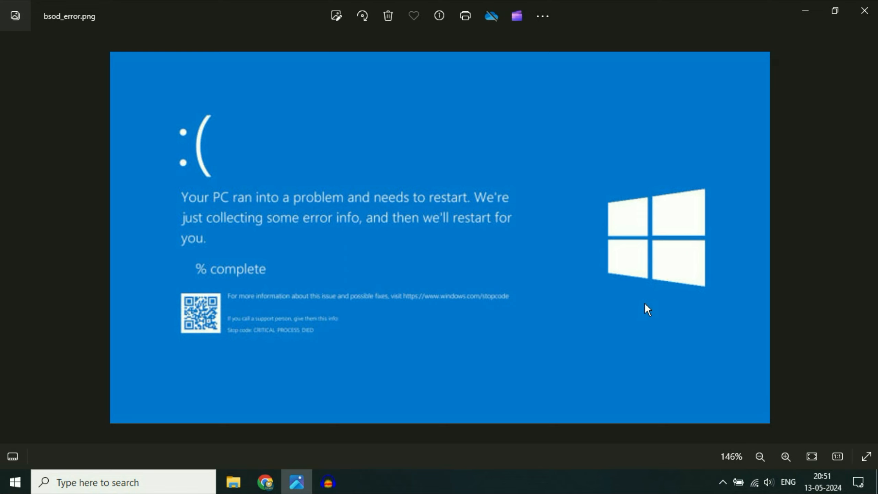
{"action": "mouse_move", "coordinate": [563, 168]}
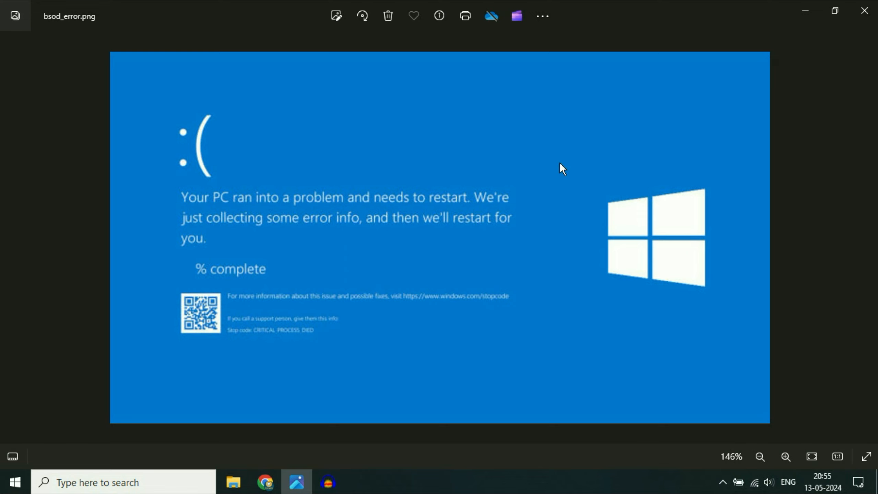
{"action": "mouse_move", "coordinate": [584, 151]}
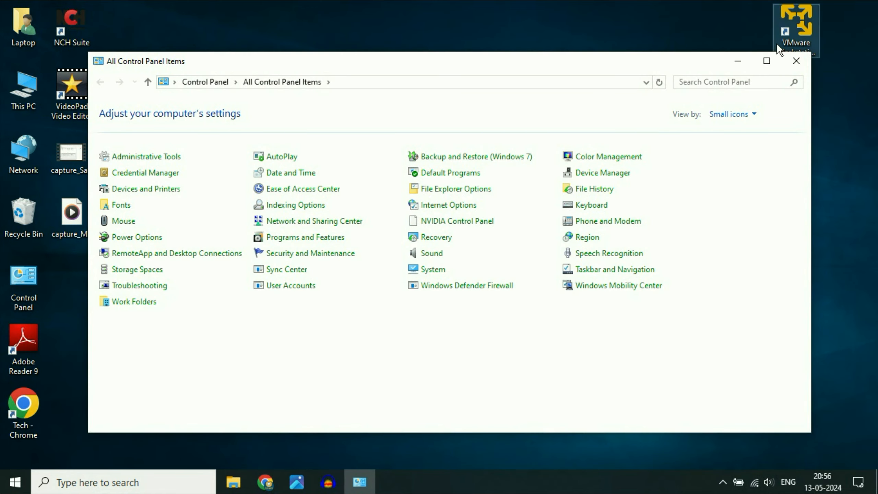
Search Windows for Control Panel and open the installed programs list.
{"action": "left_click", "coordinate": [796, 61]}
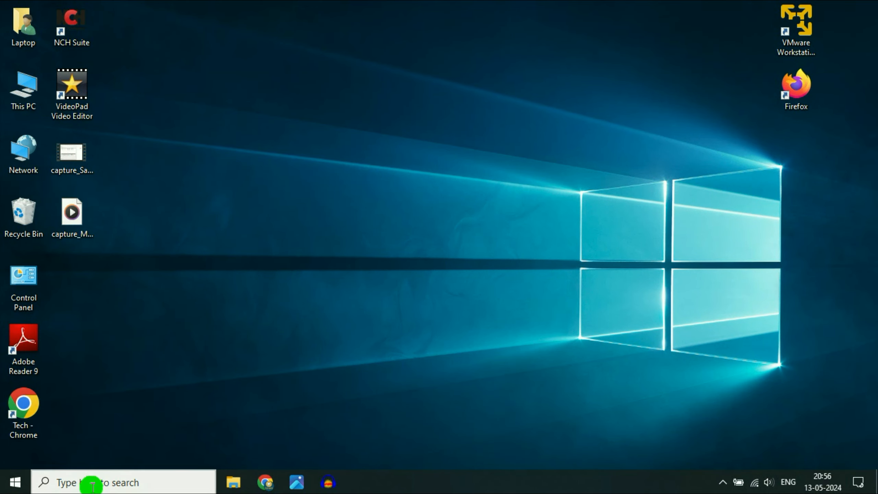
{"action": "type", "text": "com"}
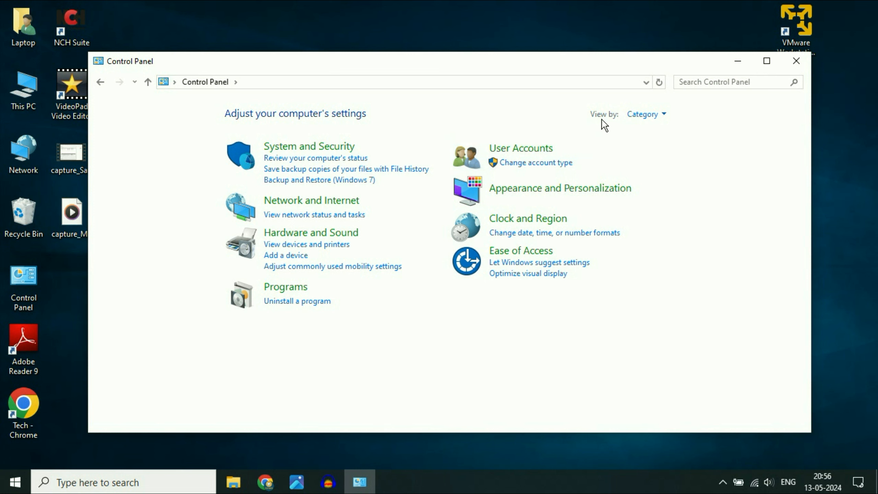
{"action": "left_click", "coordinate": [646, 114]}
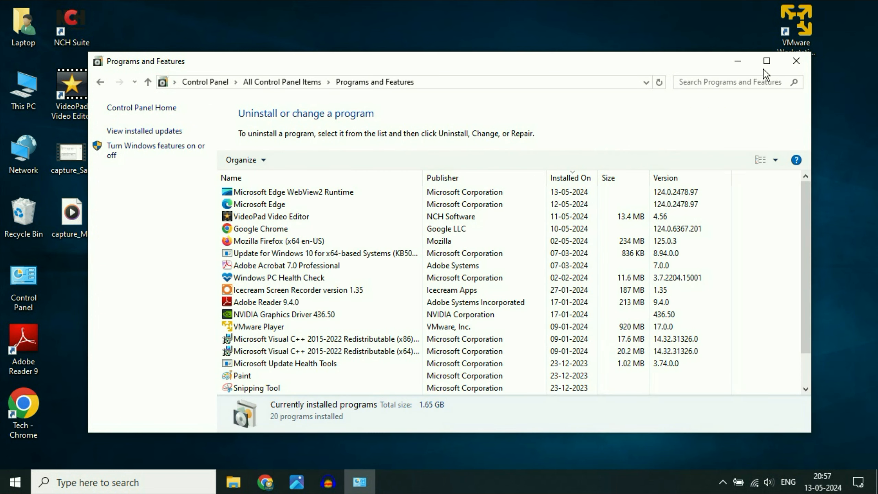
Bring up Google Chrome's Uninstall option, then close Control Panel.
{"action": "left_click", "coordinate": [259, 204]}
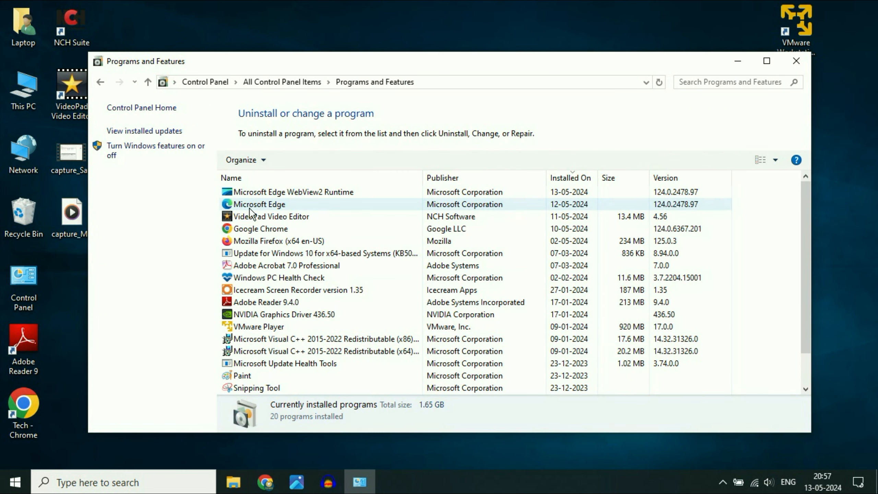
{"action": "left_click", "coordinate": [286, 265]}
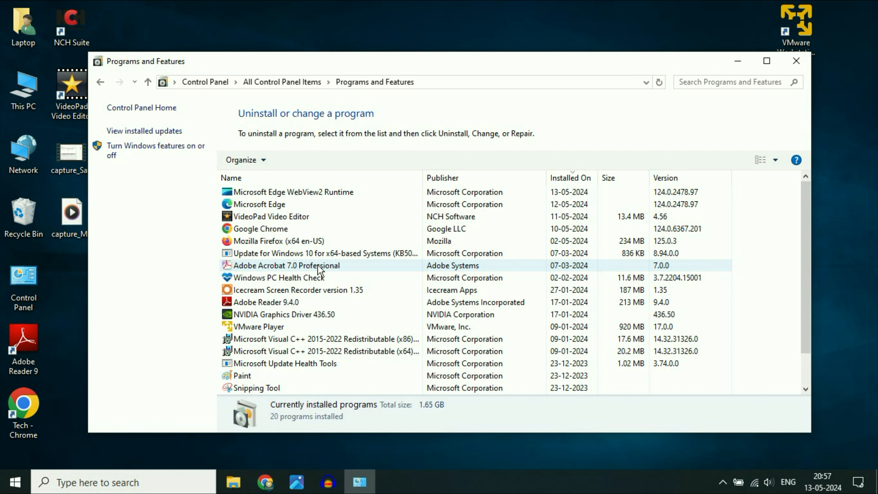
{"action": "left_click", "coordinate": [259, 229]}
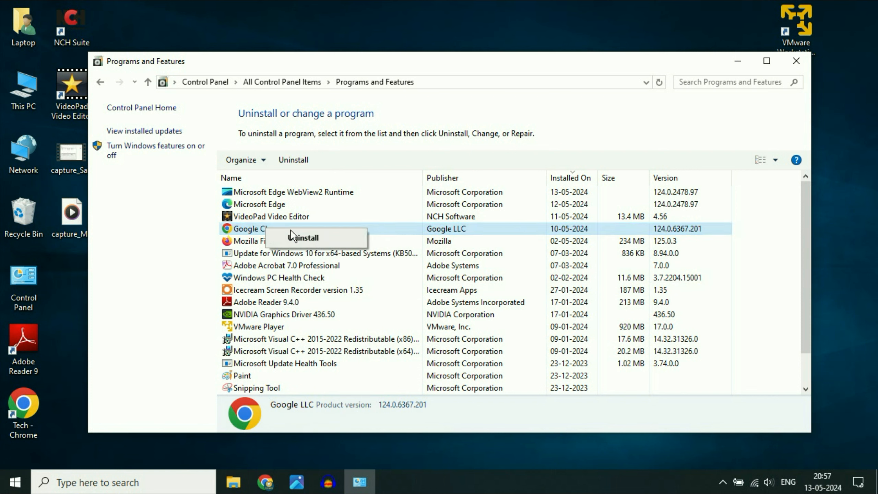
{"action": "mouse_move", "coordinate": [309, 246]}
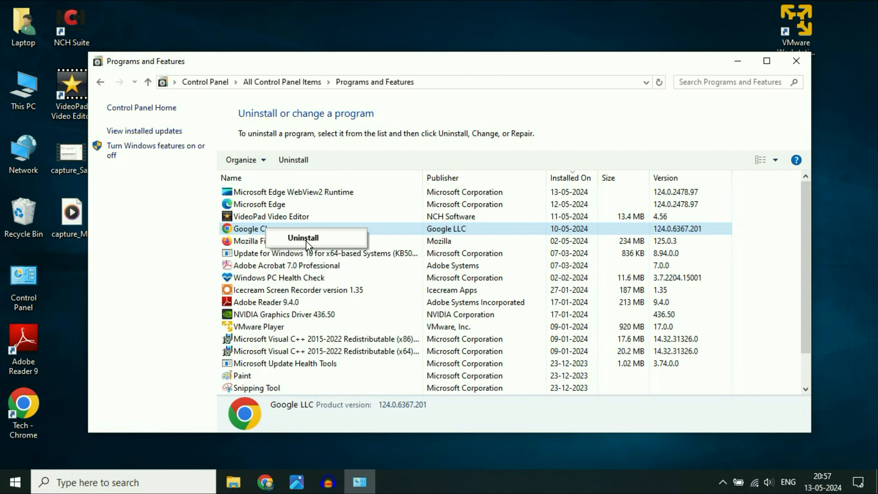
{"action": "left_click", "coordinate": [794, 61]}
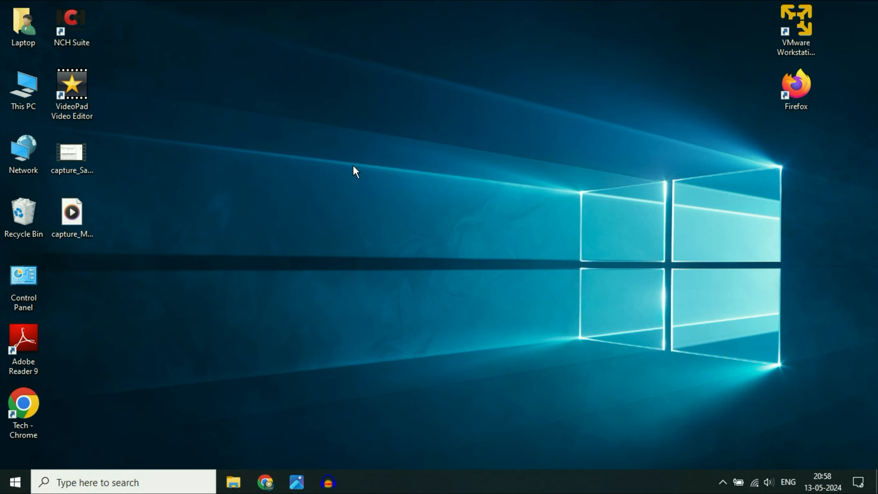
{"action": "mouse_move", "coordinate": [539, 469]}
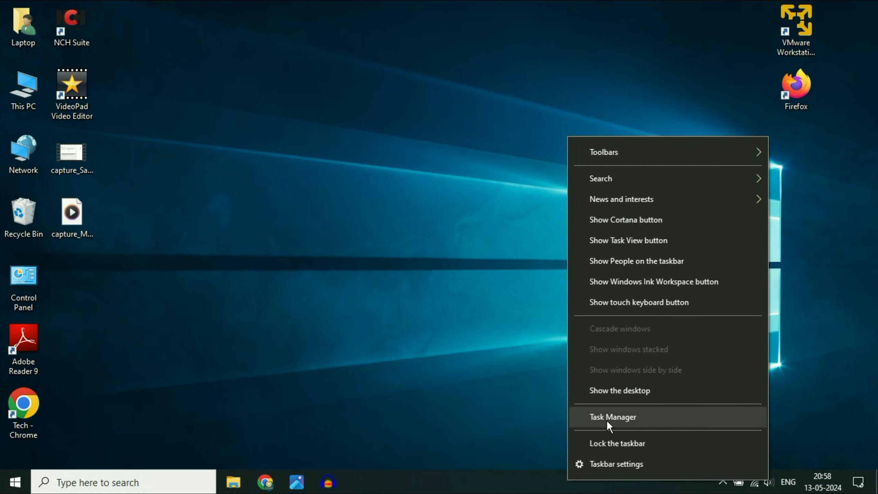
{"action": "left_click", "coordinate": [612, 417]}
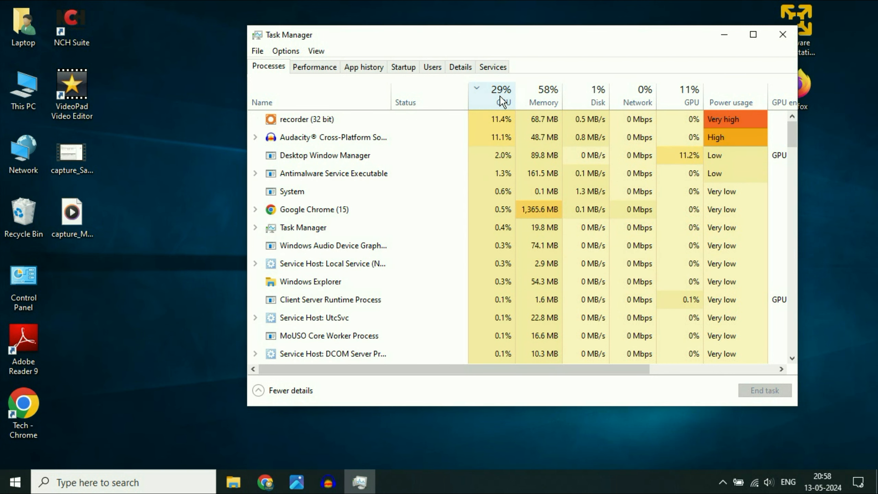
{"action": "right_click", "coordinate": [306, 137]}
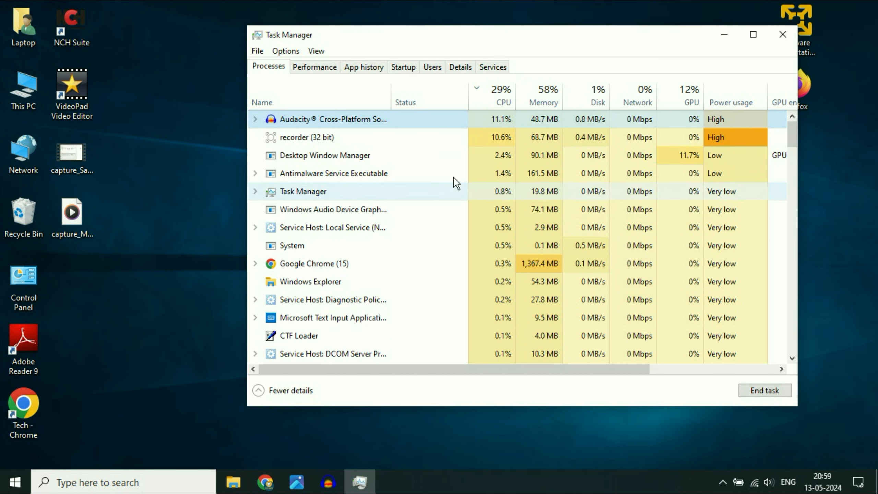
{"action": "left_click", "coordinate": [782, 34]}
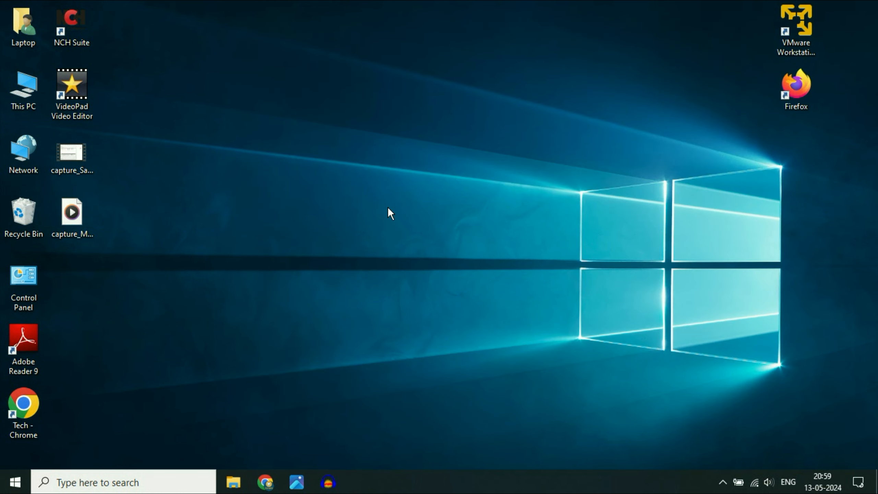
{"action": "mouse_move", "coordinate": [312, 249]}
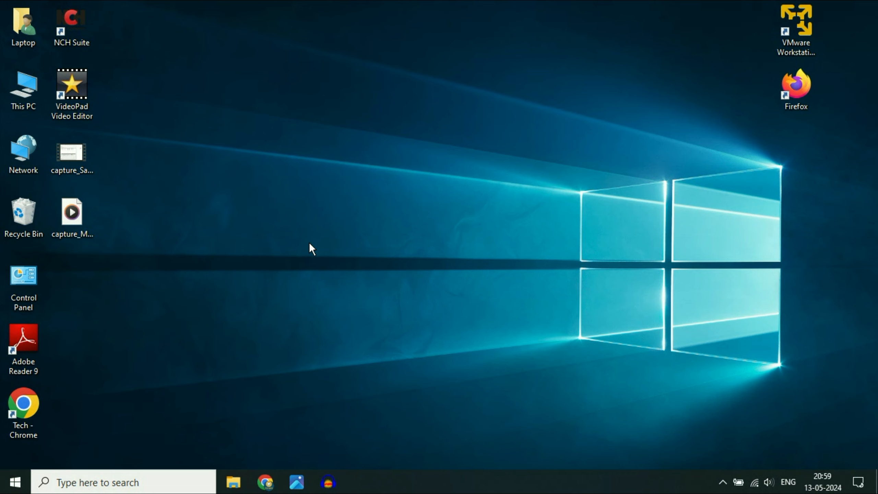
{"action": "mouse_move", "coordinate": [307, 240]}
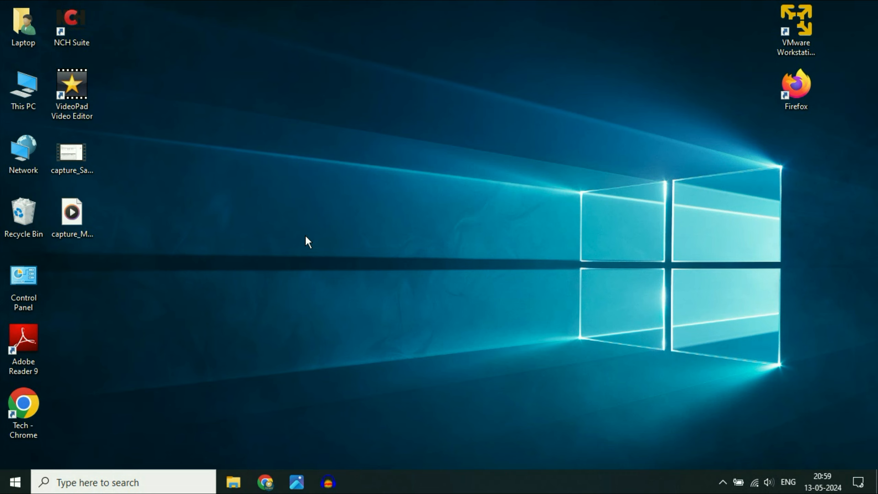
{"action": "mouse_move", "coordinate": [413, 227]}
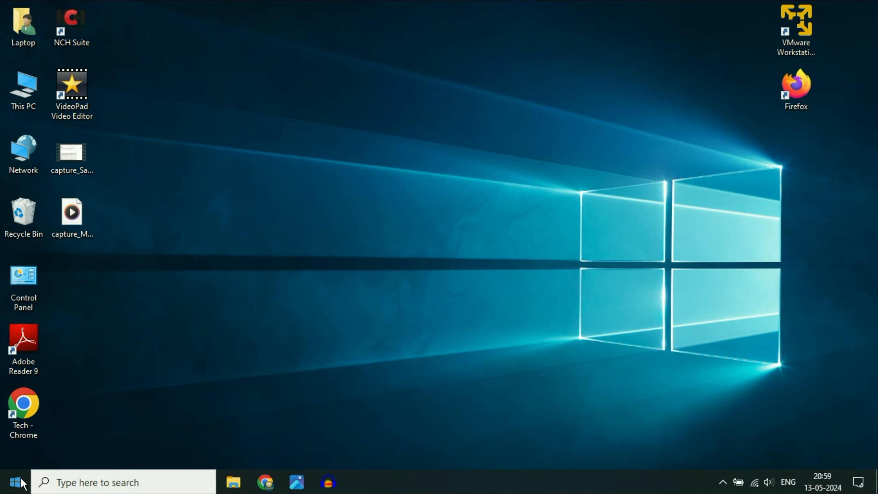
Search 'cmd' and run Command Prompt as administrator.
{"action": "type", "text": "cmd"}
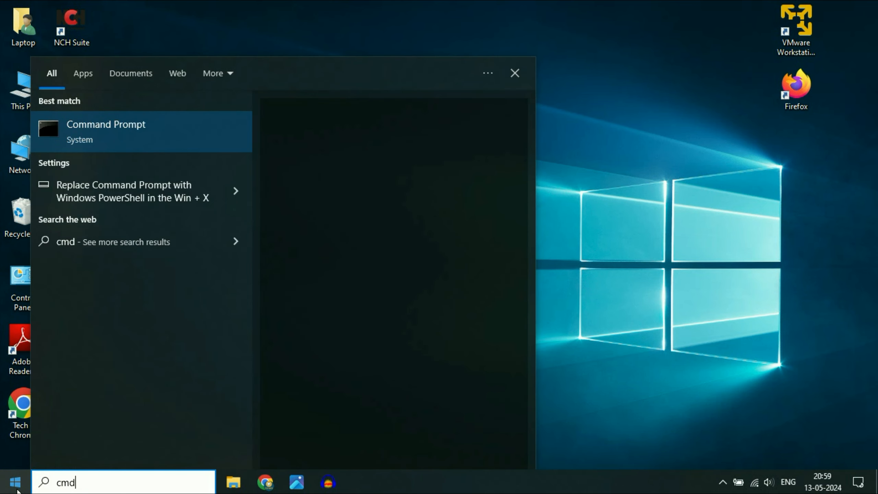
{"action": "right_click", "coordinate": [106, 132]}
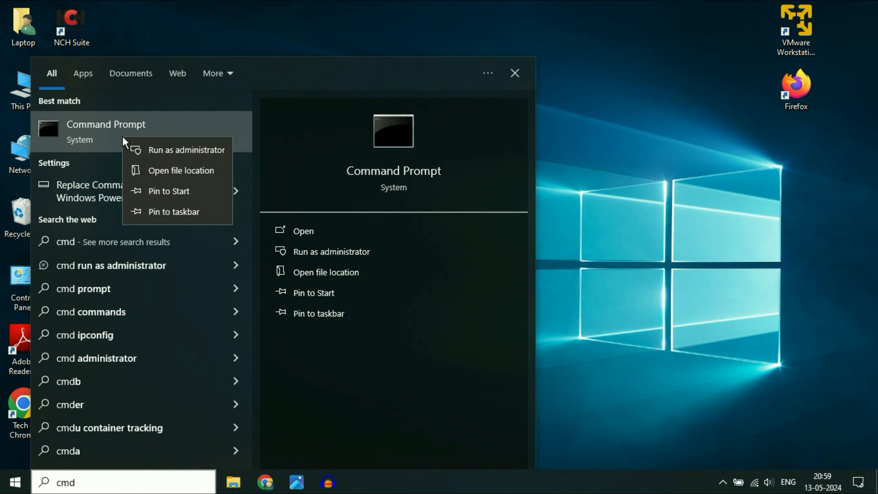
{"action": "mouse_move", "coordinate": [177, 154]}
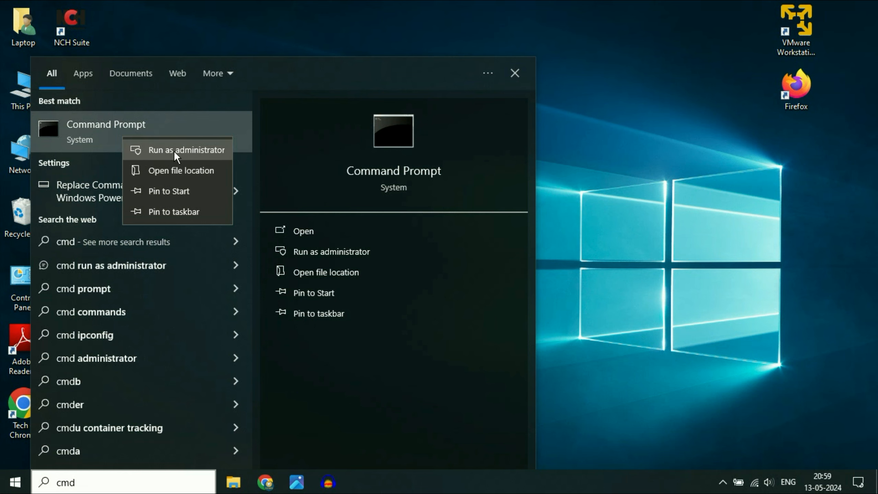
{"action": "left_click", "coordinate": [186, 150]}
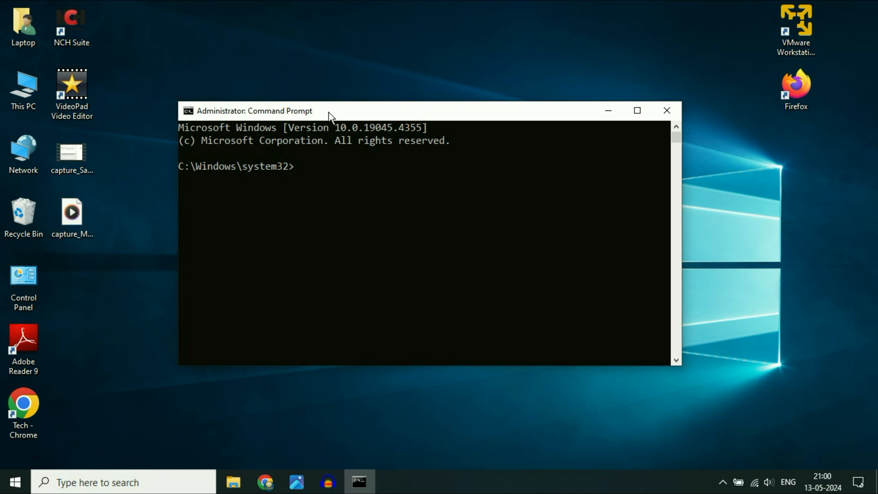
Run 'sfc /scannow' in Command Prompt, then close the window.
{"action": "type", "text": "sfc"}
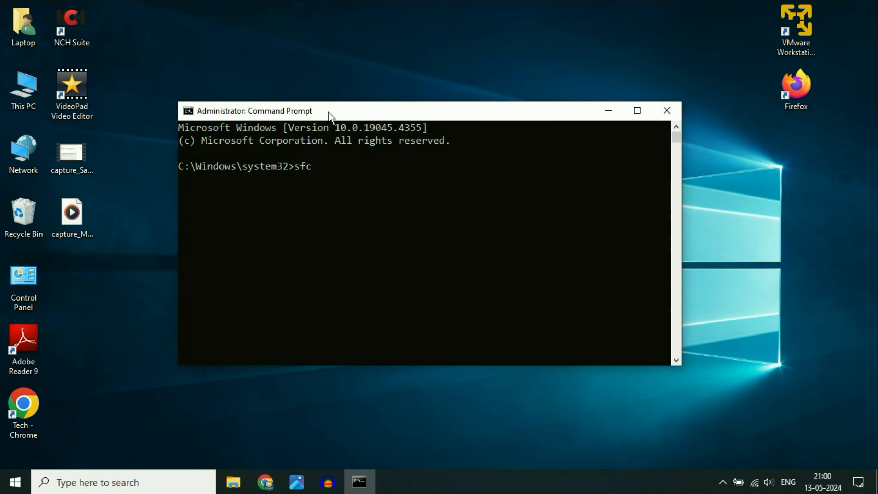
{"action": "type", "text": "/scann"}
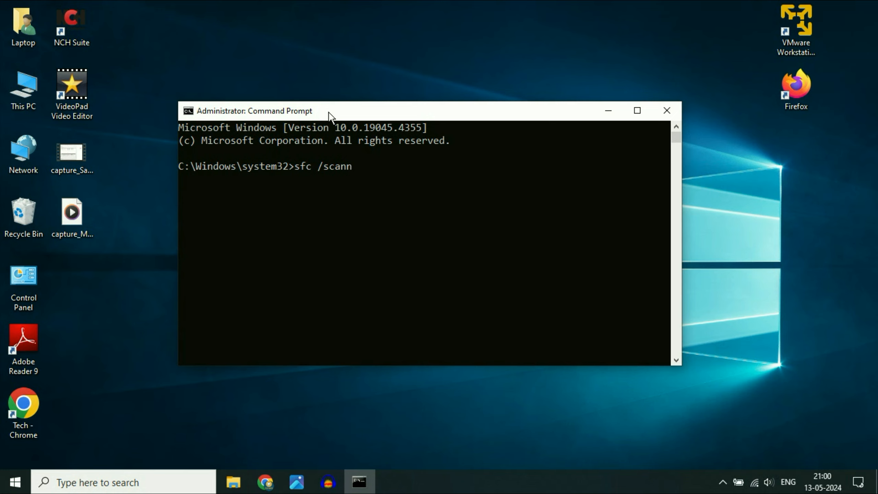
{"action": "type", "text": "ow"}
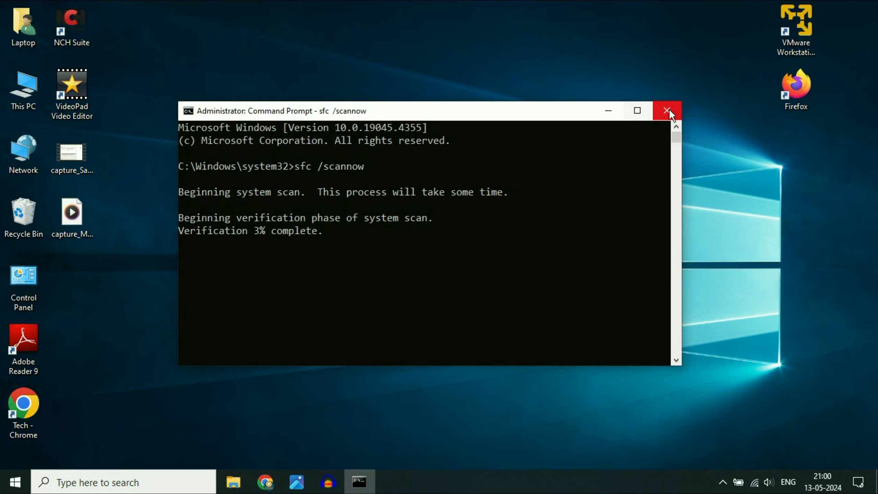
{"action": "left_click", "coordinate": [667, 110]}
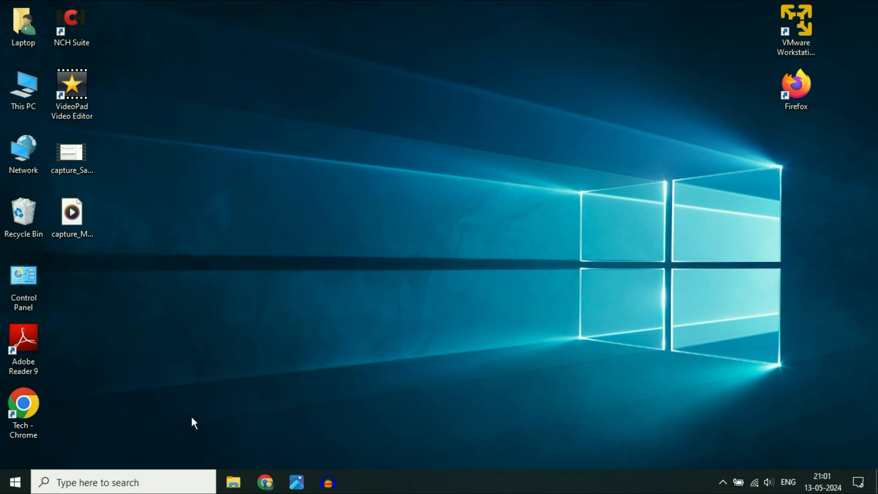
Search Start for 'reset' and start Reset this PC from Recovery settings.
{"action": "left_click", "coordinate": [14, 481]}
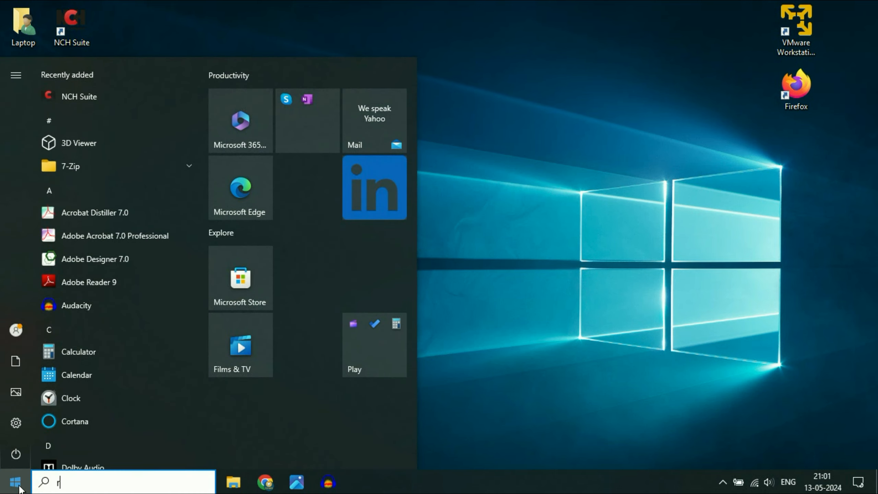
{"action": "type", "text": "eset"}
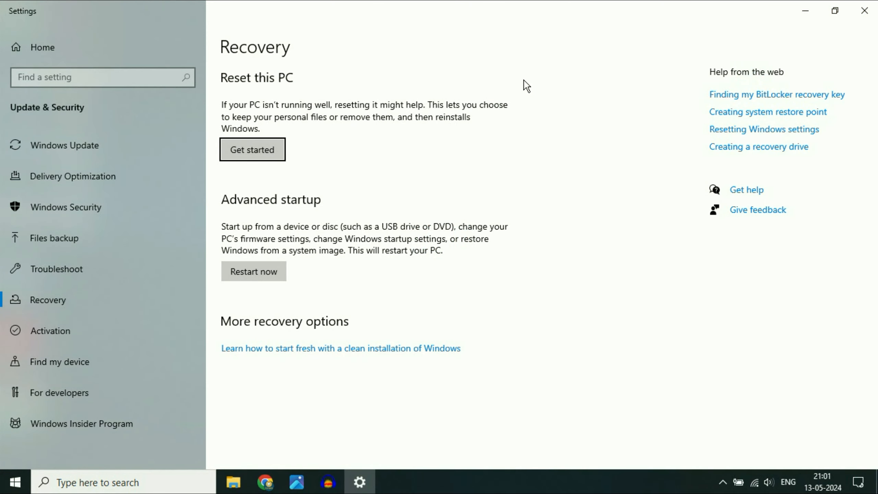
{"action": "mouse_move", "coordinate": [282, 90]}
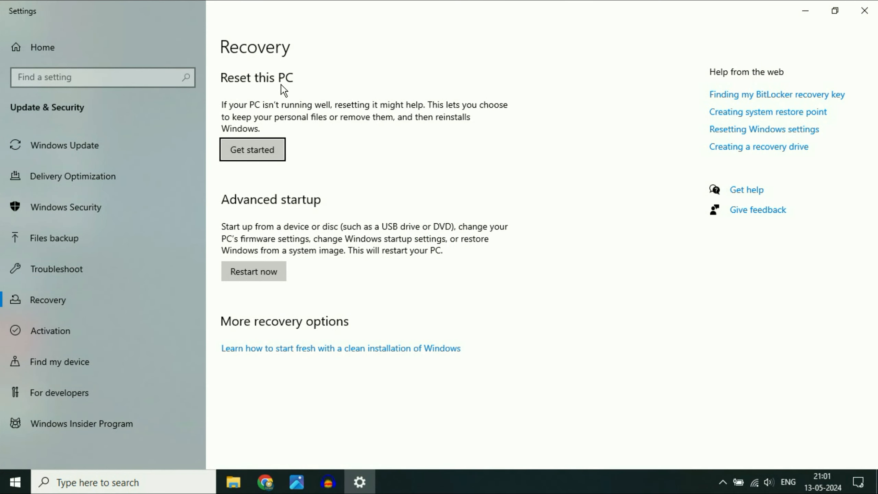
{"action": "left_click", "coordinate": [253, 150]}
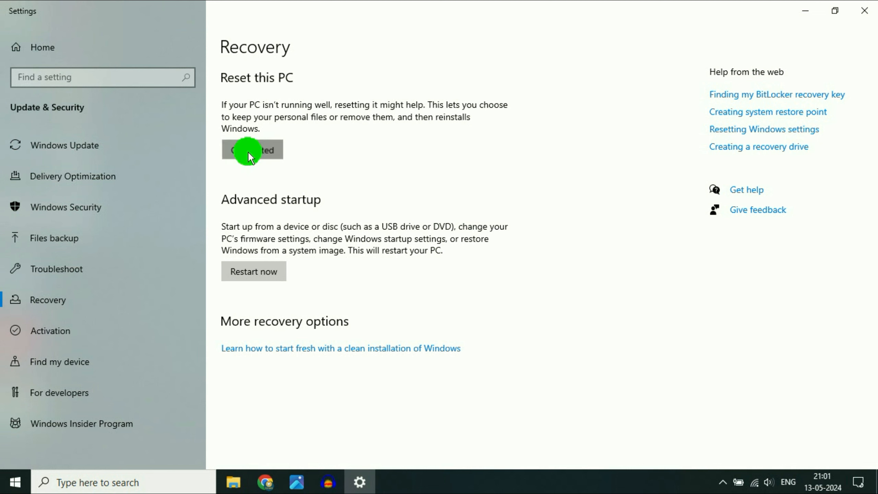
Open the reset options and pick Keep my files with Local reinstall.
{"action": "left_click", "coordinate": [251, 150]}
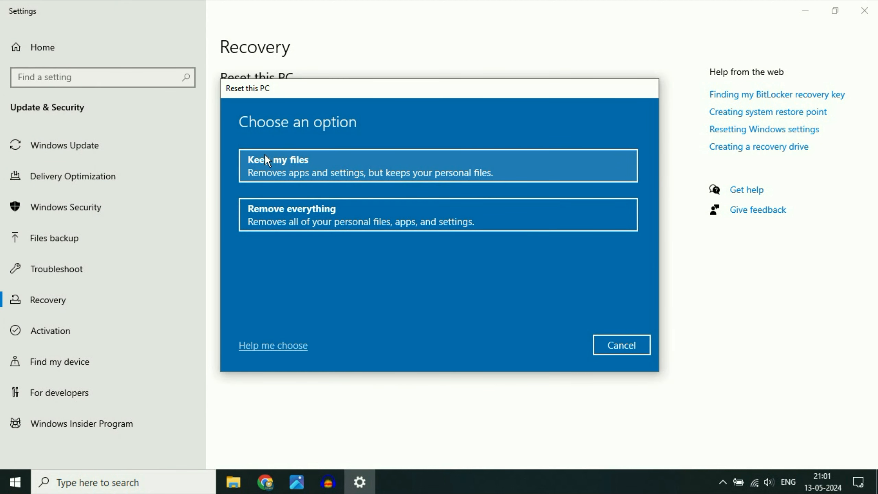
{"action": "mouse_move", "coordinate": [226, 209]}
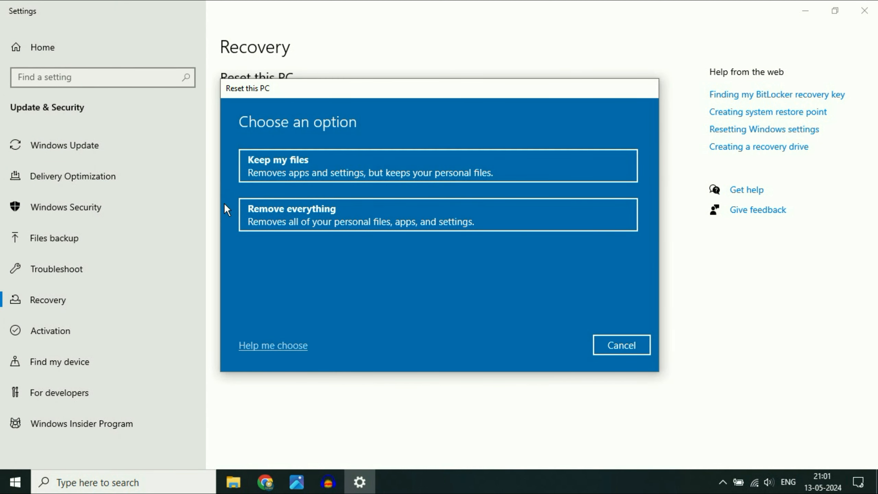
{"action": "mouse_move", "coordinate": [255, 175]}
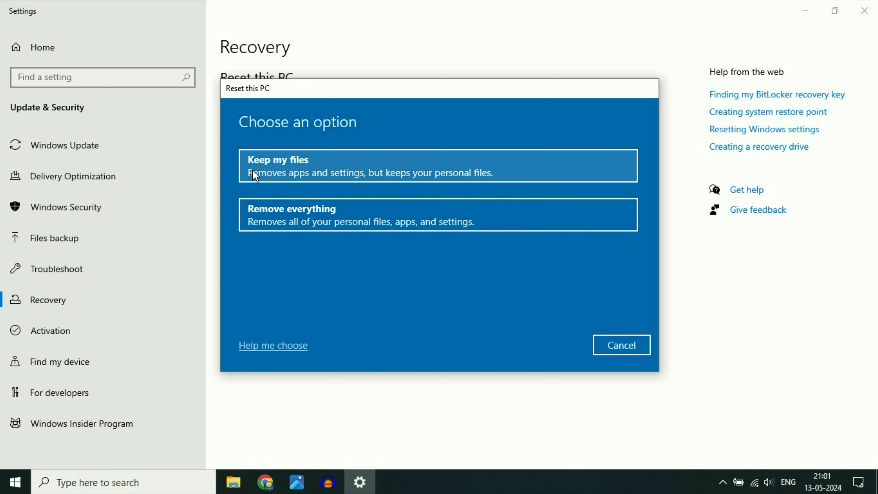
{"action": "mouse_move", "coordinate": [298, 174]}
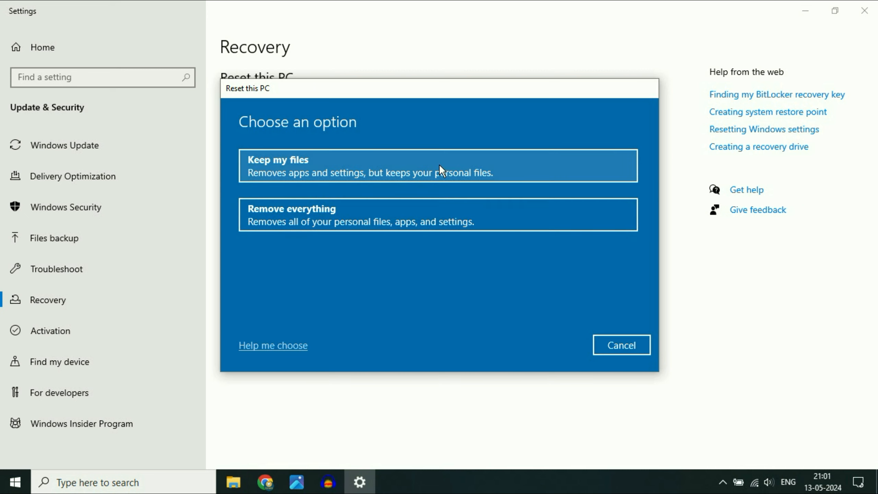
{"action": "mouse_move", "coordinate": [408, 173]}
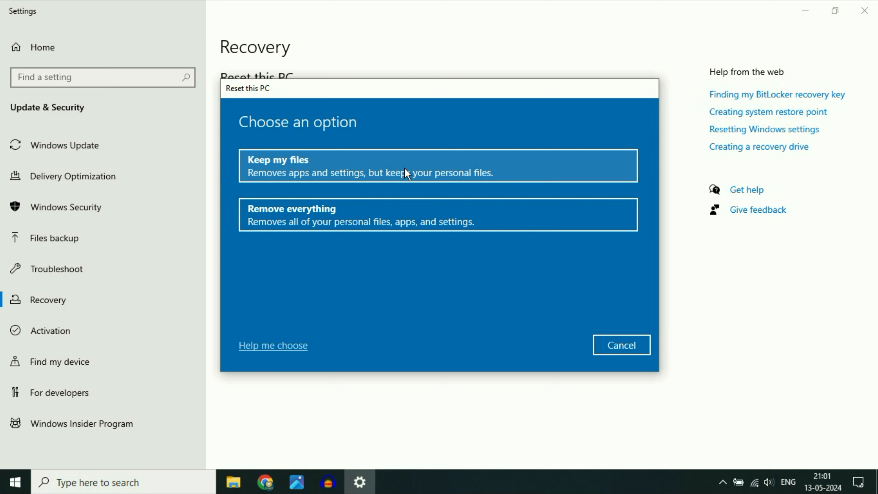
{"action": "left_click", "coordinate": [438, 166]}
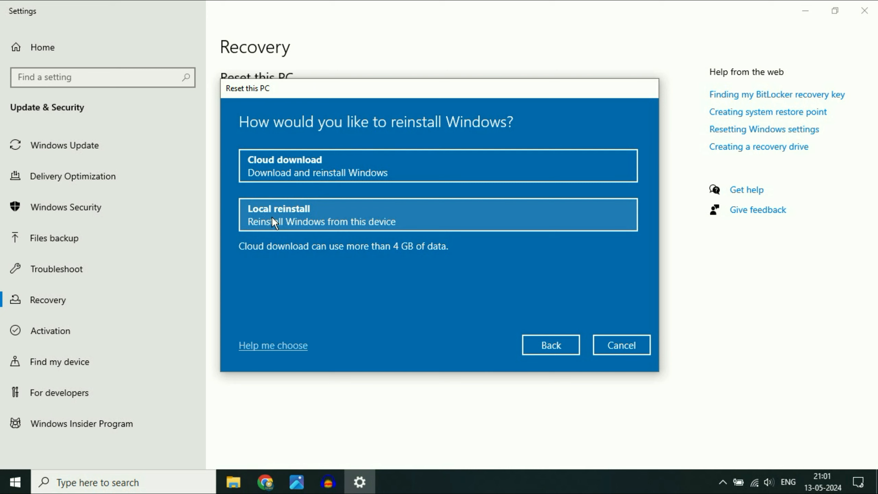
{"action": "left_click", "coordinate": [437, 215]}
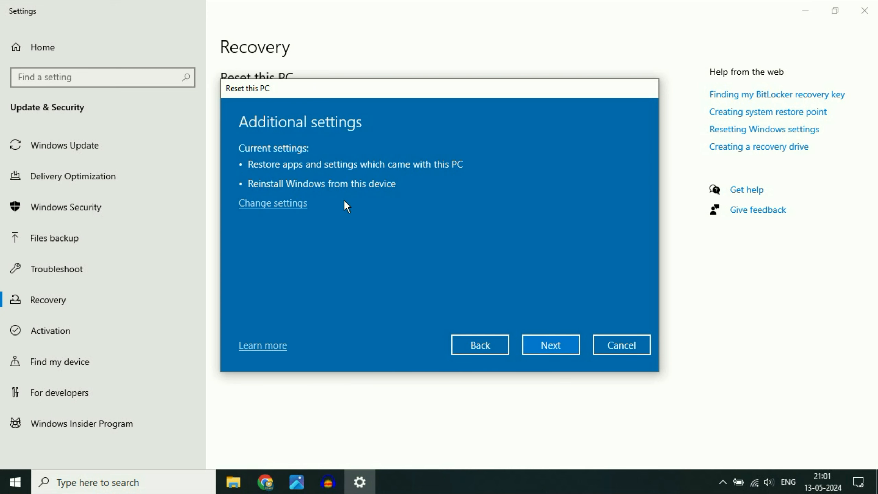
Accept Additional settings to show the Ready to reset this PC summary.
{"action": "left_click", "coordinate": [550, 344]}
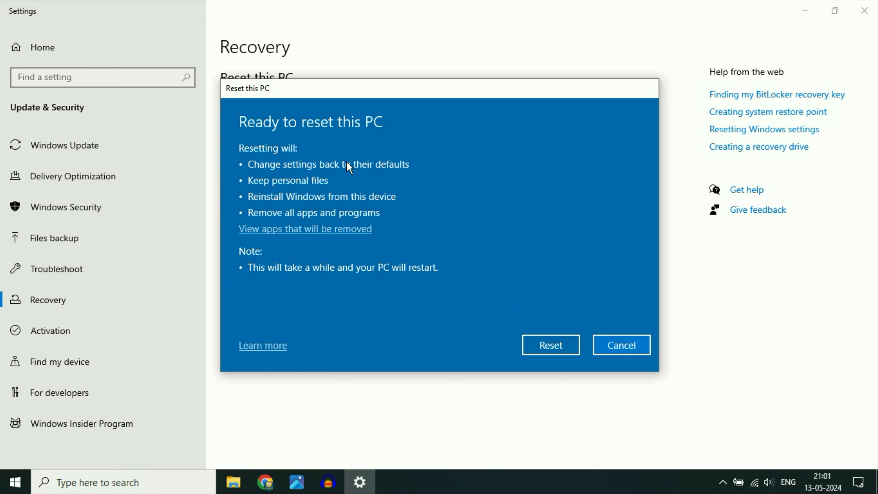
{"action": "mouse_move", "coordinate": [359, 172]}
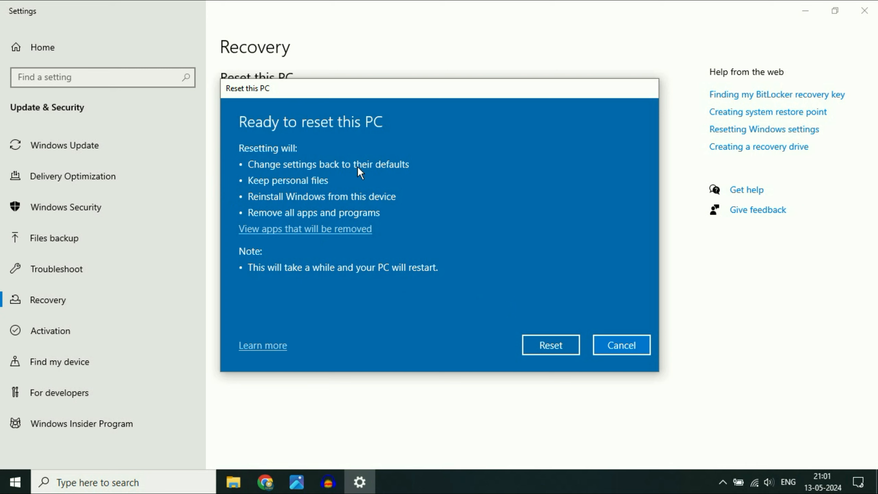
{"action": "mouse_move", "coordinate": [389, 169]}
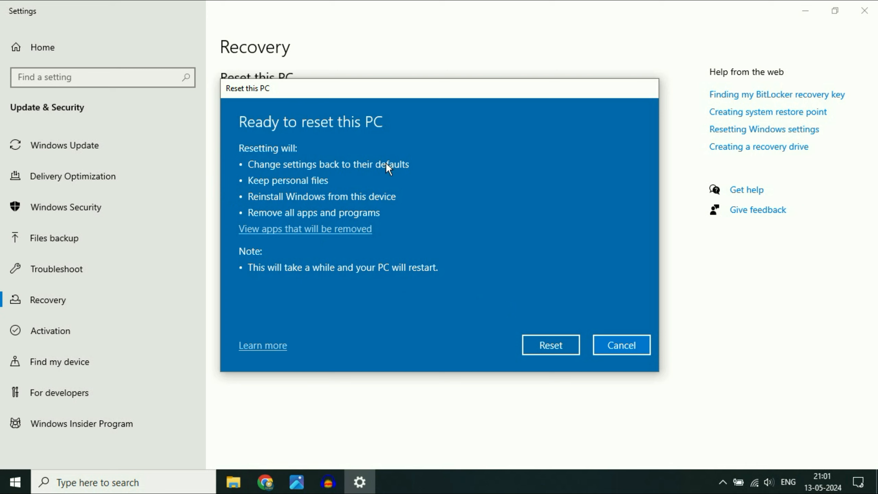
{"action": "mouse_move", "coordinate": [329, 184]}
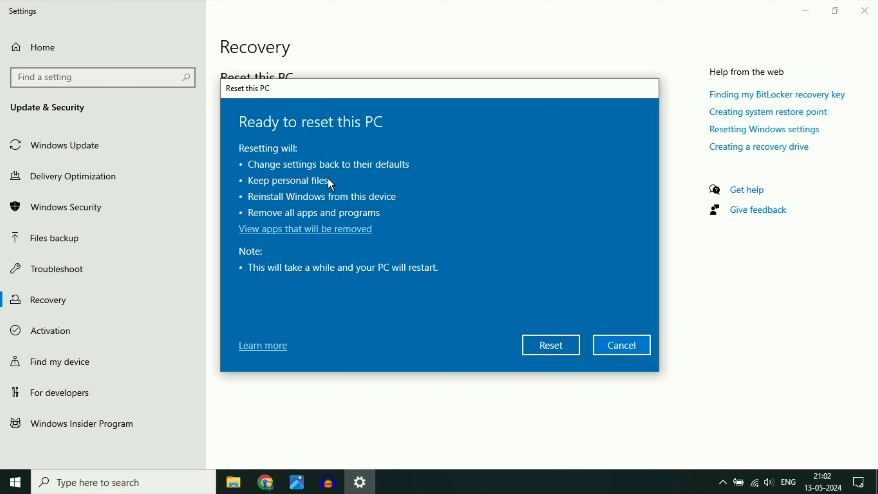
{"action": "mouse_move", "coordinate": [366, 203]}
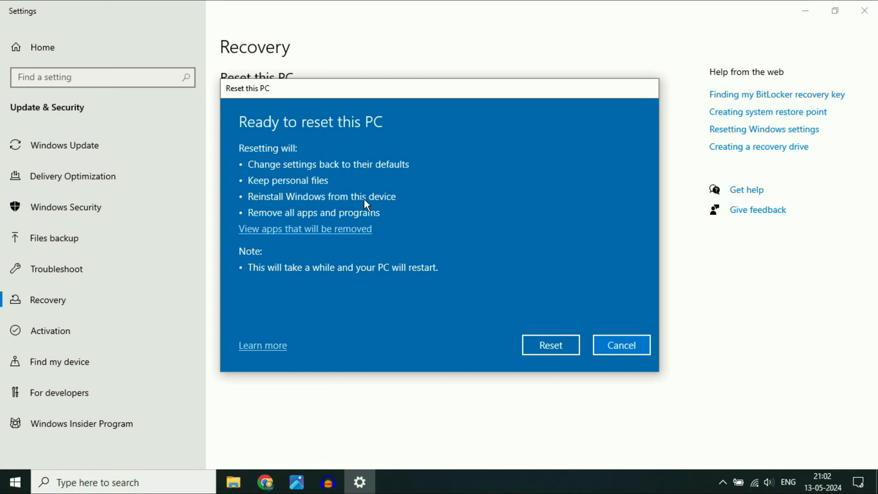
{"action": "mouse_move", "coordinate": [407, 204]}
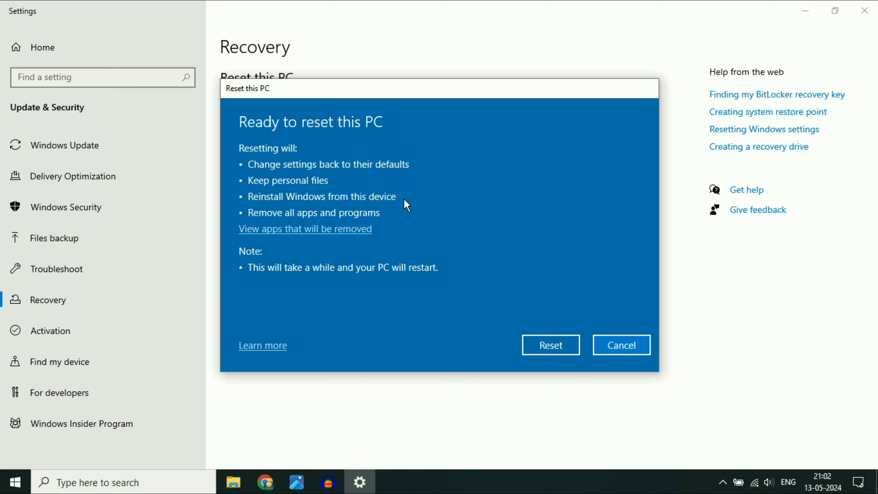
{"action": "mouse_move", "coordinate": [347, 208]}
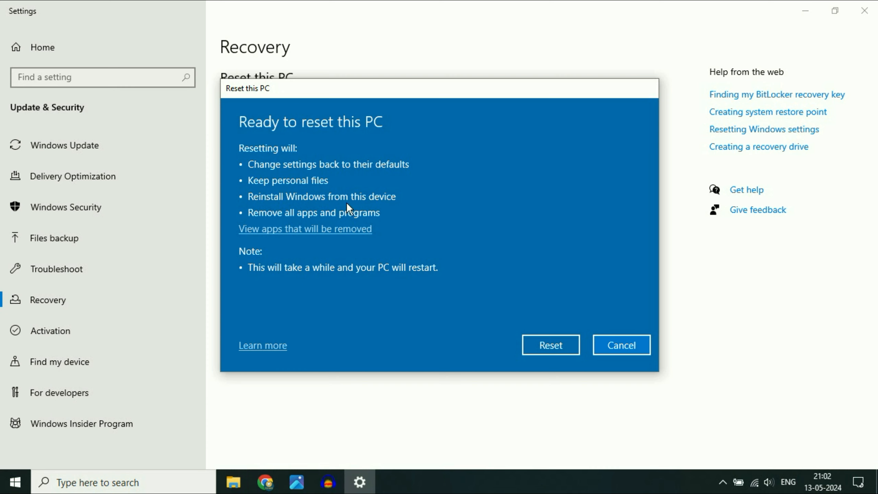
{"action": "mouse_move", "coordinate": [384, 218]}
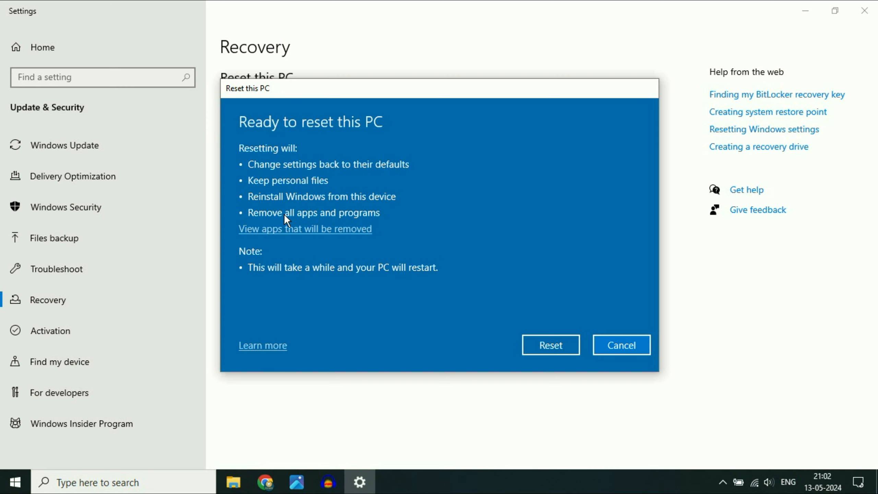
{"action": "mouse_move", "coordinate": [390, 217]}
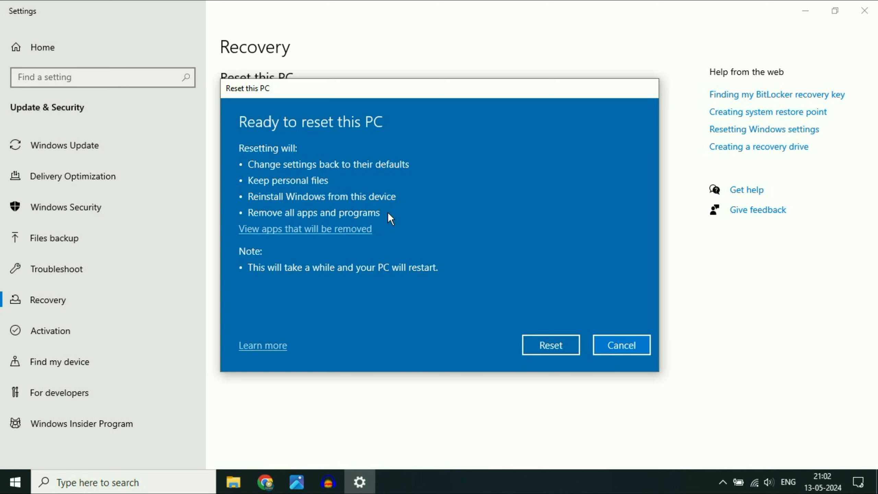
{"action": "mouse_move", "coordinate": [513, 338]}
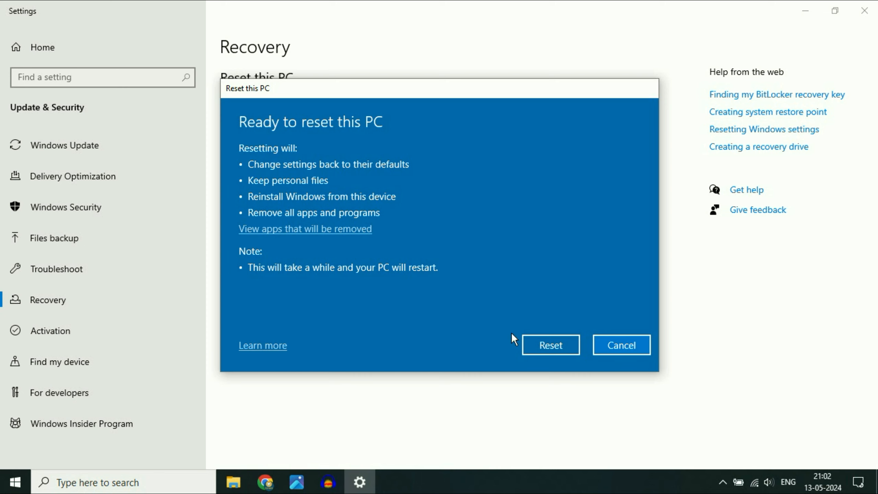
{"action": "mouse_move", "coordinate": [491, 244]}
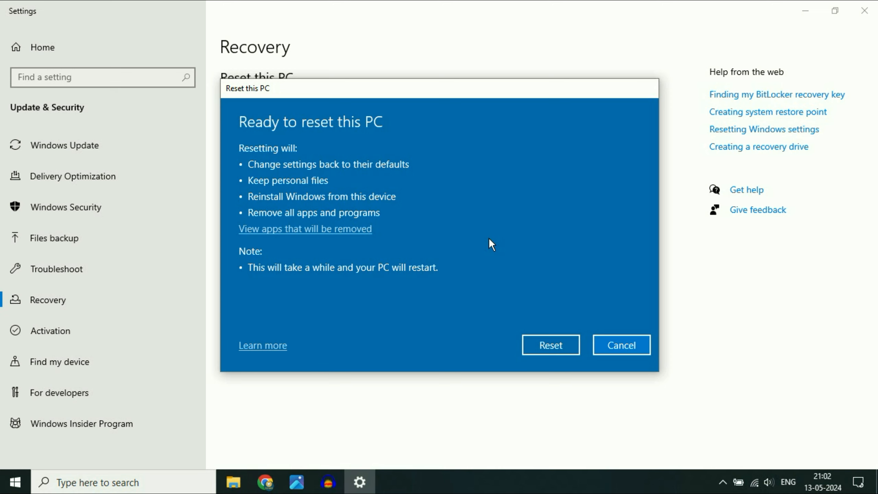
{"action": "mouse_move", "coordinate": [668, 302]}
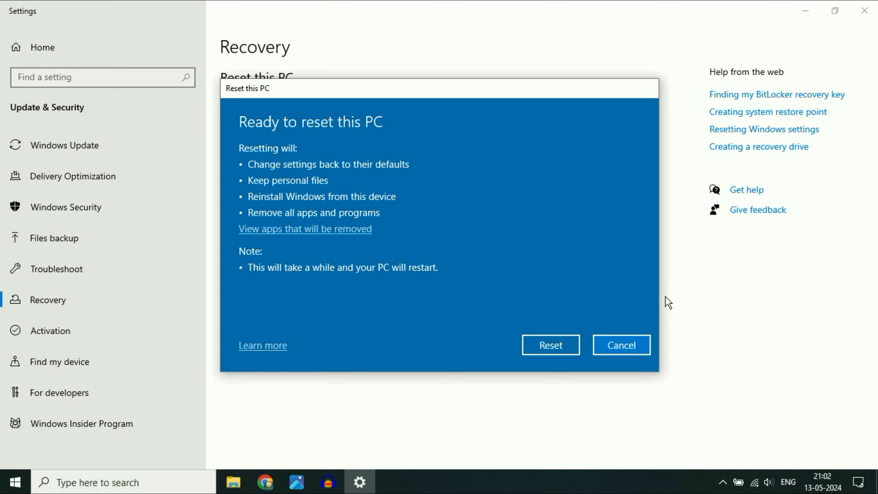